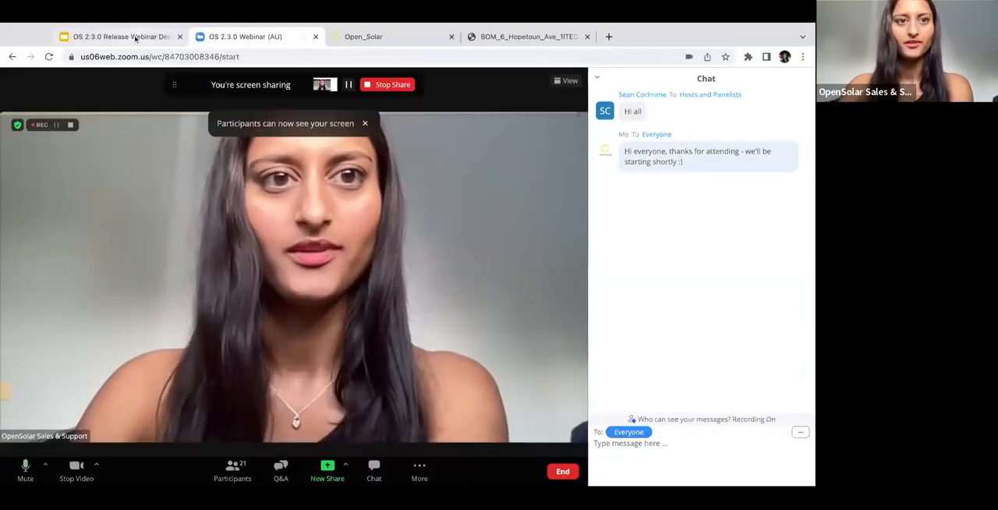
Step: Show the OS 2.3.0 Release Webinar Deck tab in the shared screen
left_click(117, 36)
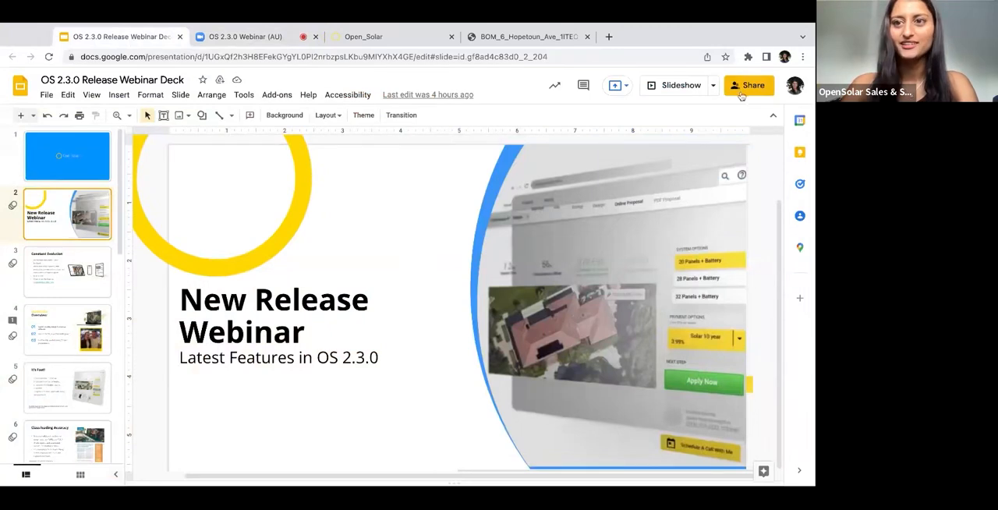
left_click(680, 84)
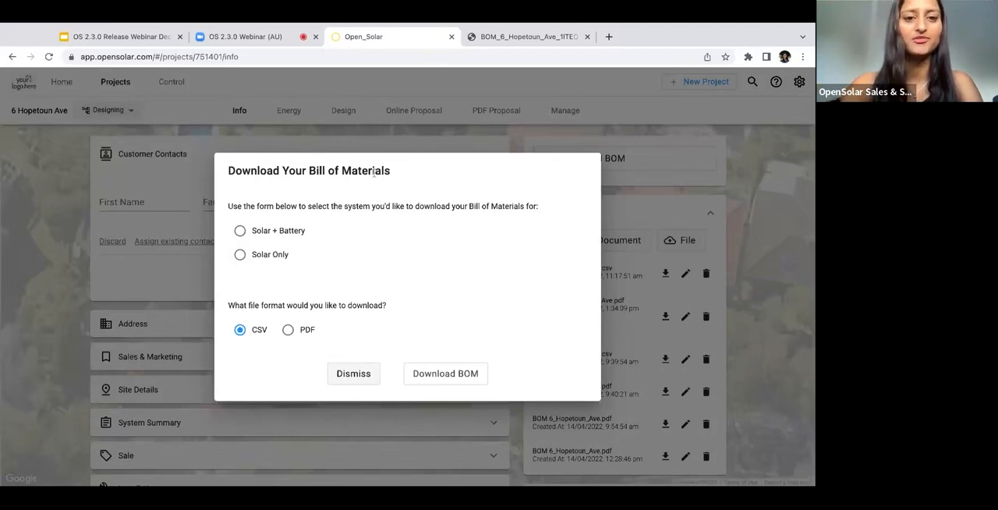
Step: Download the Solar + Battery BOM as PDF, then dismiss the error message
left_click(240, 231)
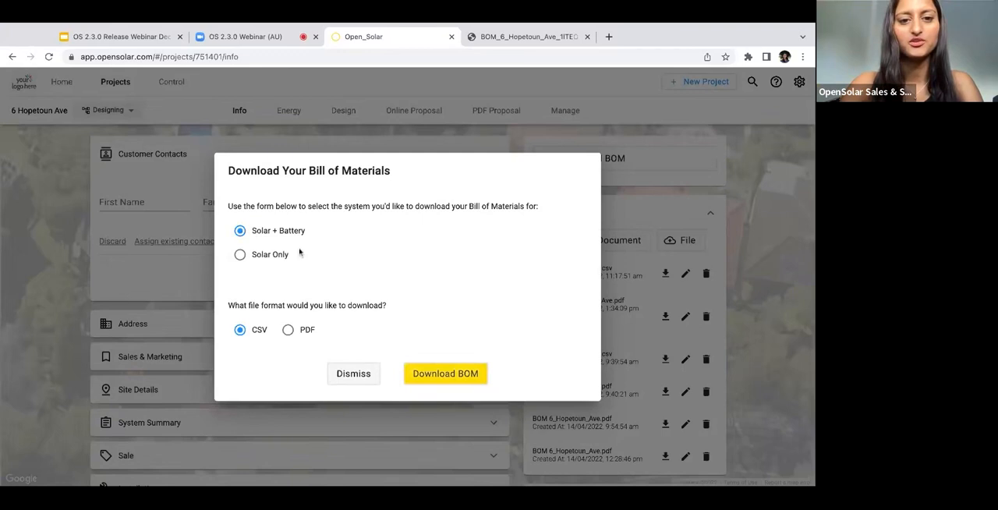
left_click(287, 329)
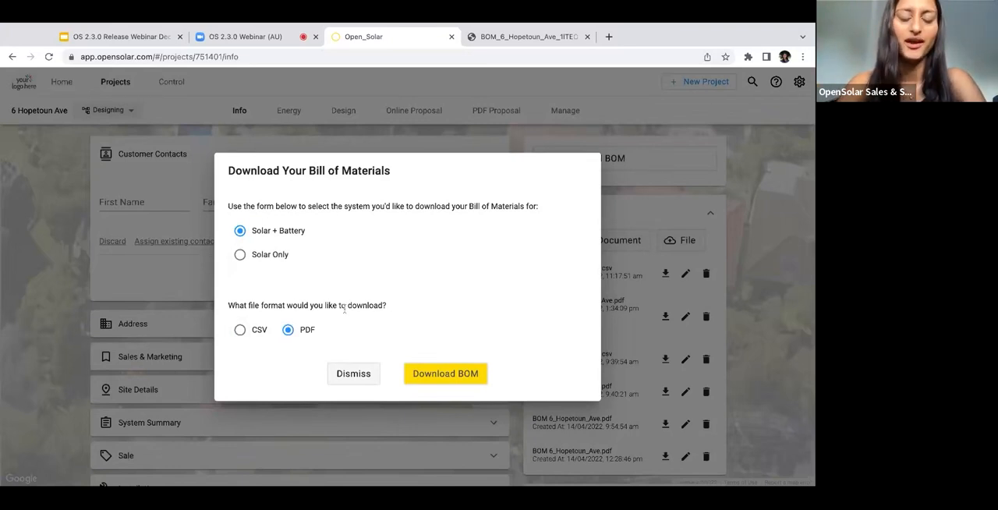
mouse_move(446, 375)
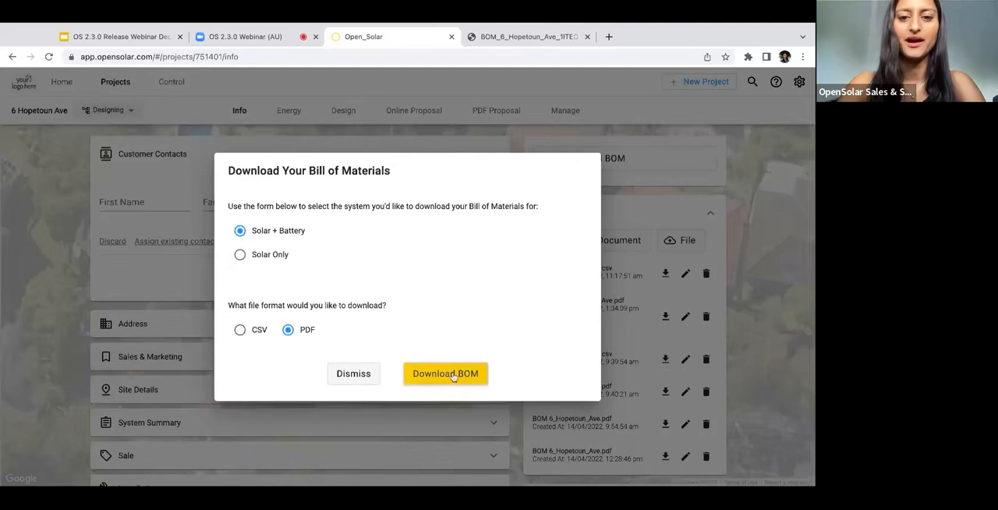
left_click(446, 373)
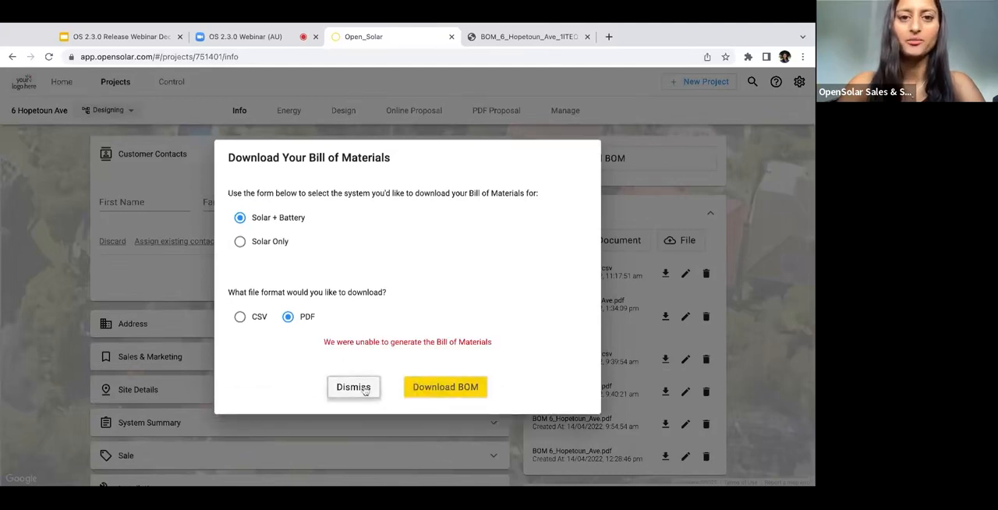
left_click(446, 387)
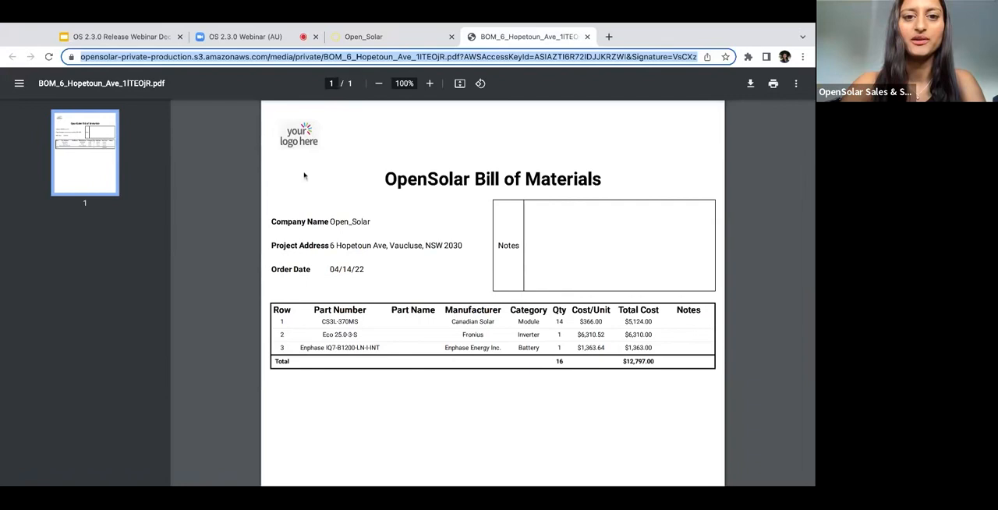
mouse_move(543, 162)
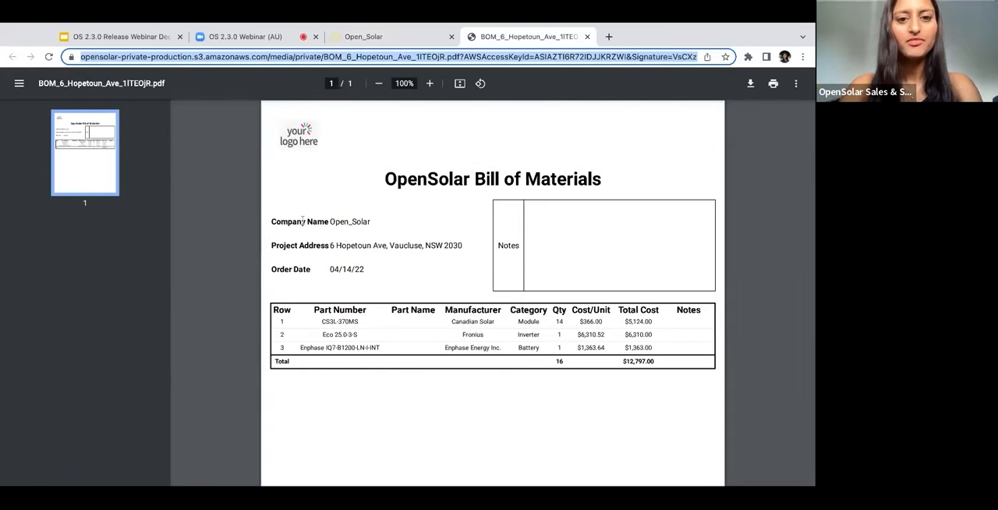
mouse_move(655, 256)
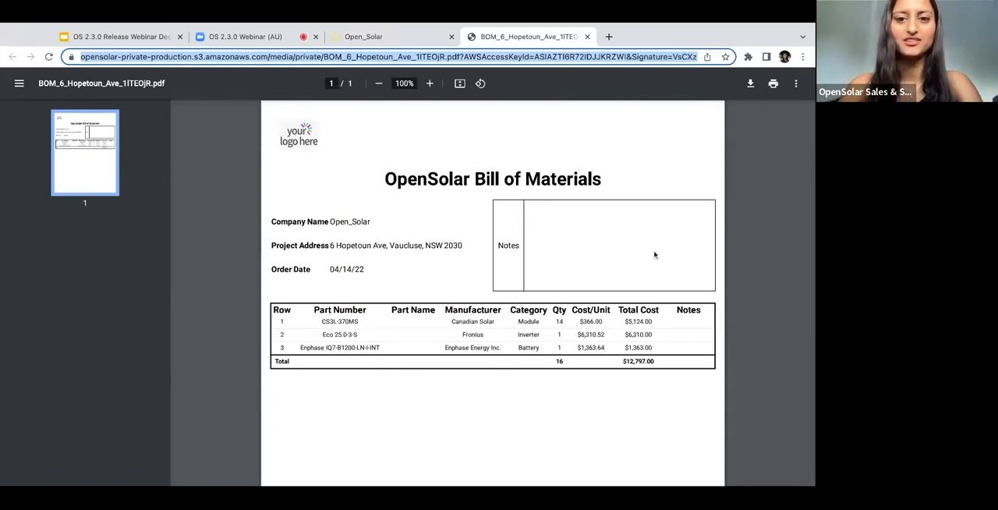
mouse_move(624, 287)
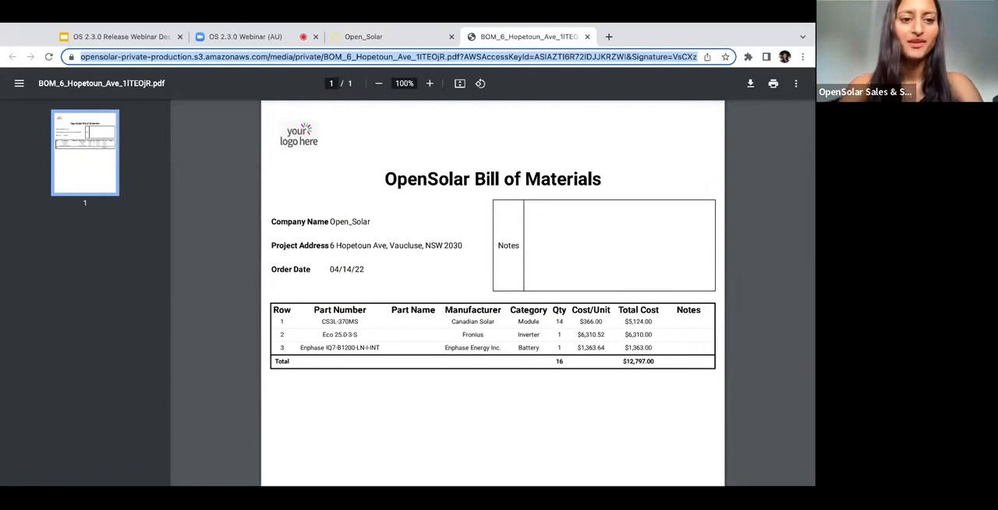
scroll("down", 3)
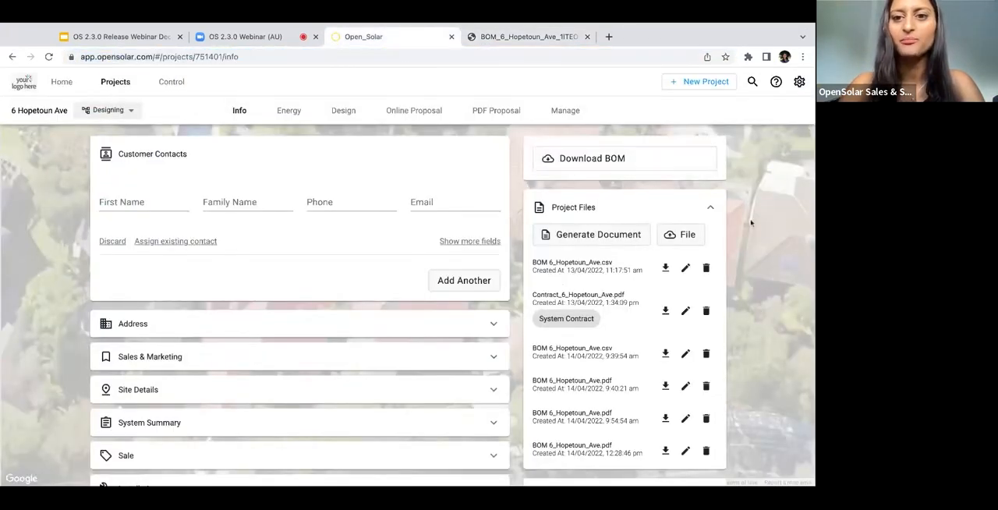
Step: Scroll the project Info page down to the saved Project Files list
scroll("down", 3)
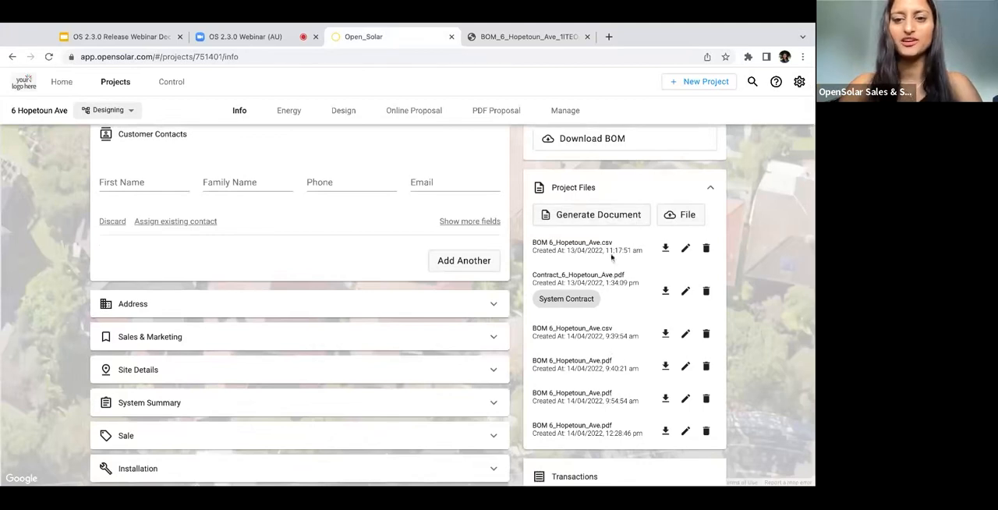
mouse_move(655, 264)
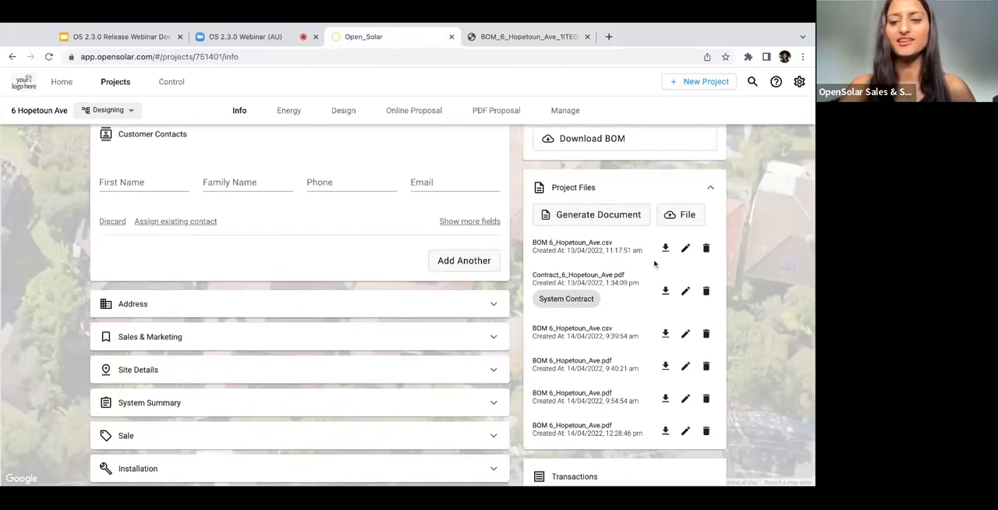
mouse_move(665, 248)
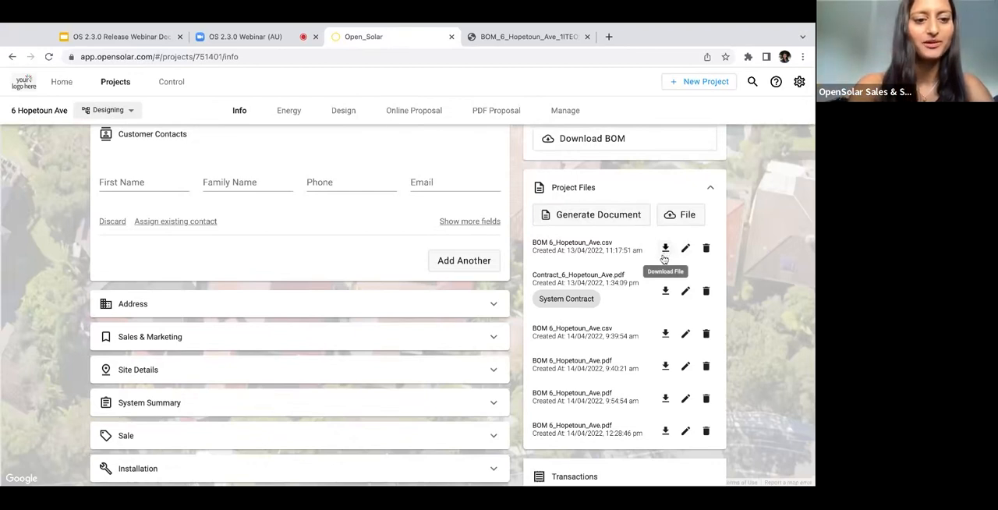
mouse_move(522, 257)
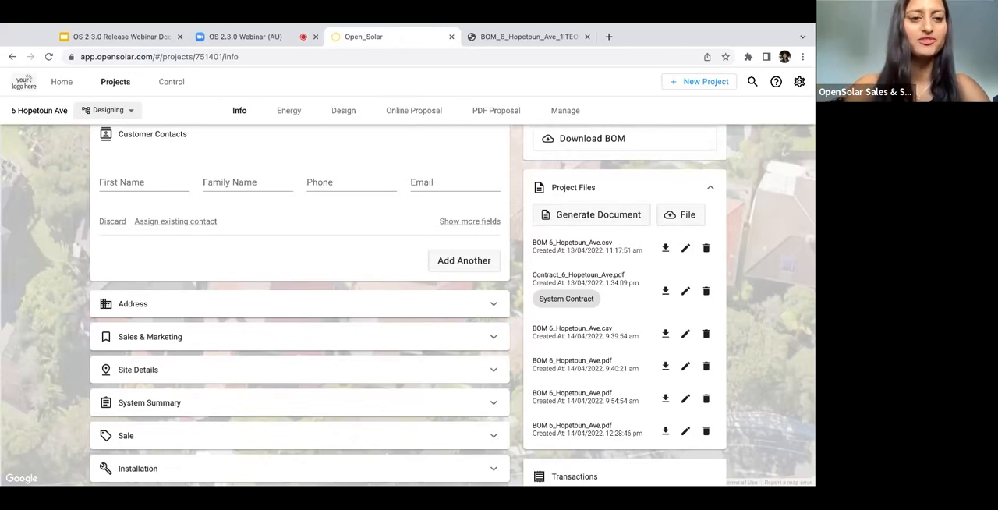
mouse_move(390, 253)
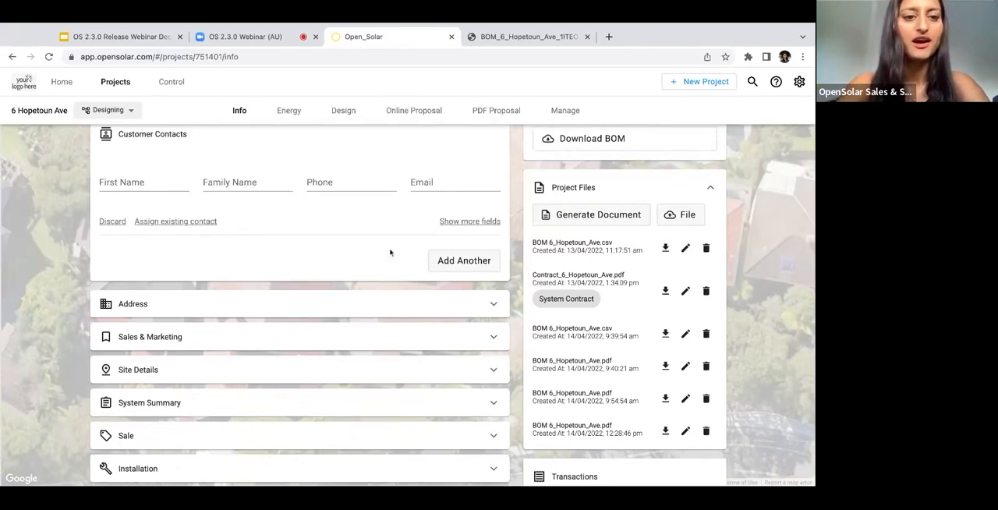
mouse_move(374, 203)
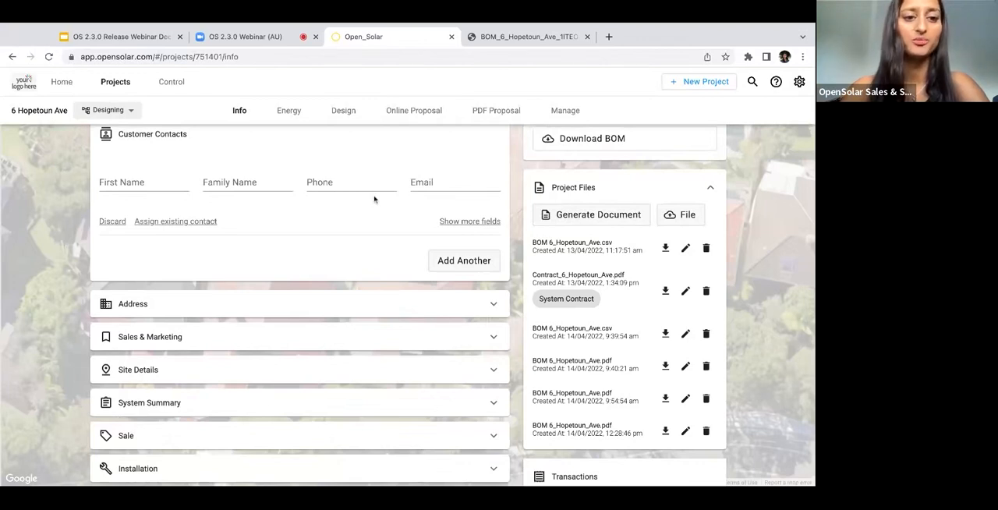
mouse_move(374, 199)
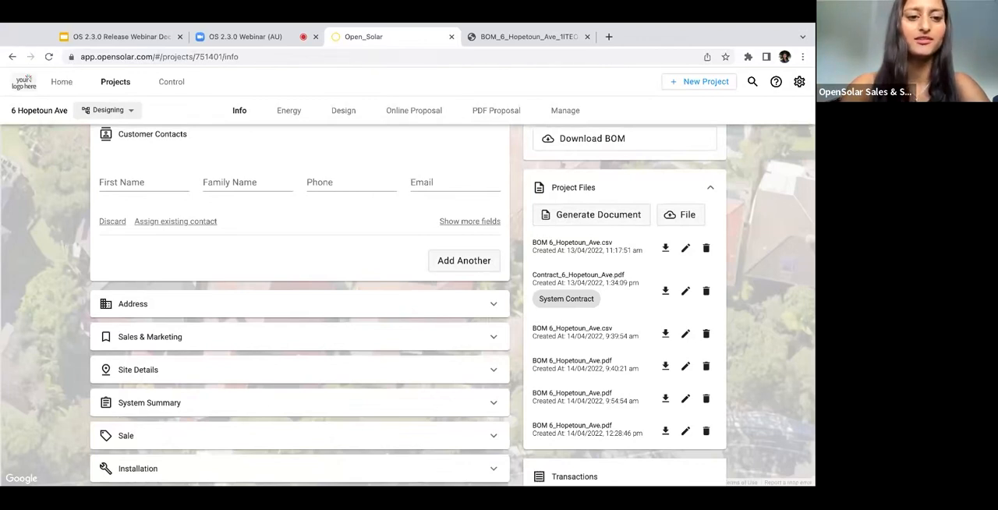
mouse_move(171, 86)
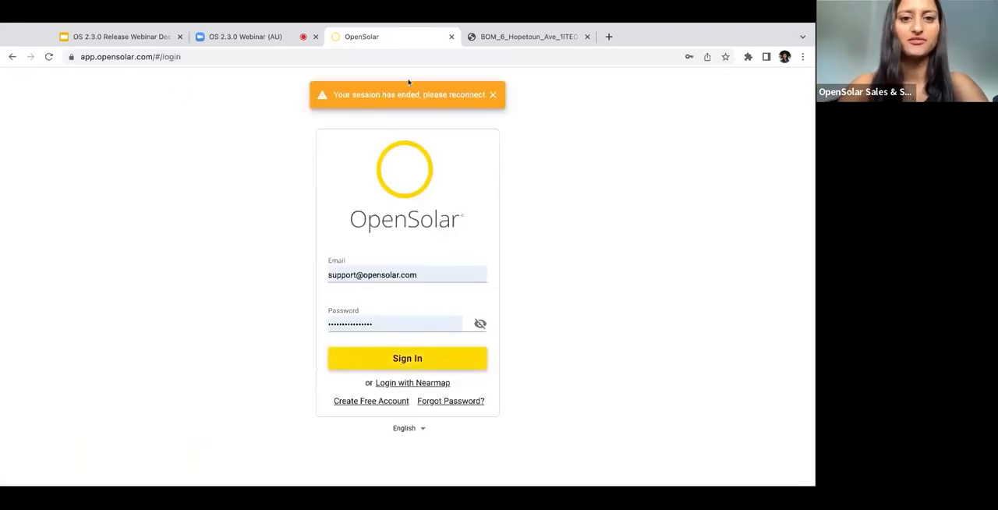
Step: Sign back in to OpenSolar after the session-ended notice
left_click(407, 359)
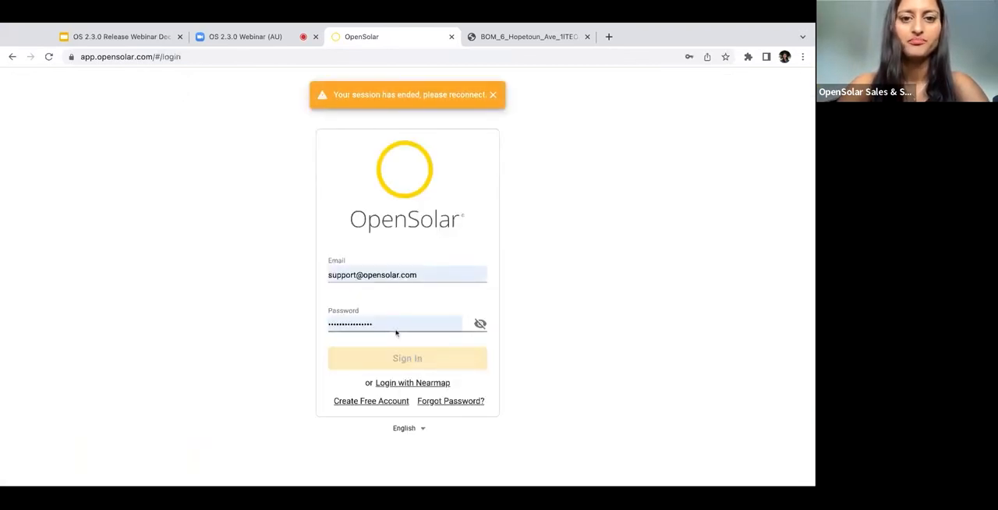
left_click(493, 93)
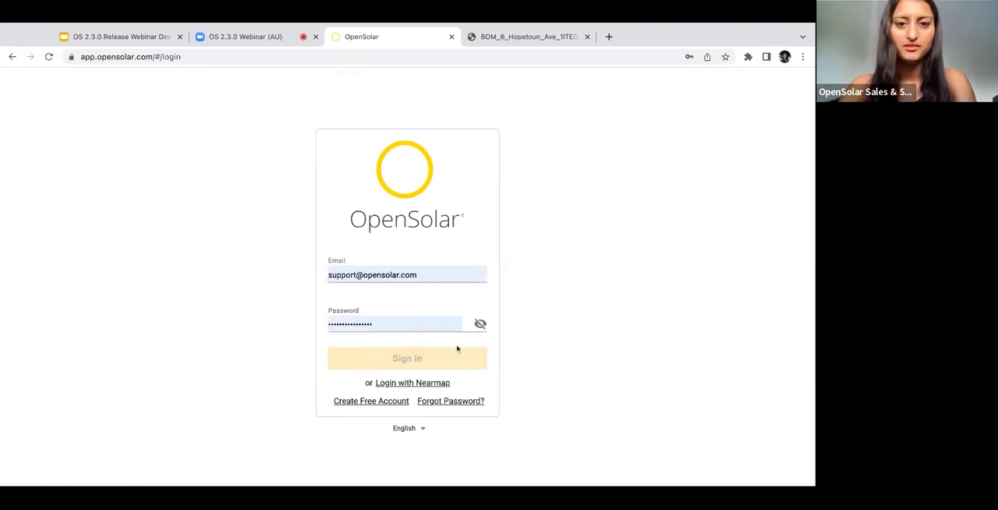
left_click(408, 358)
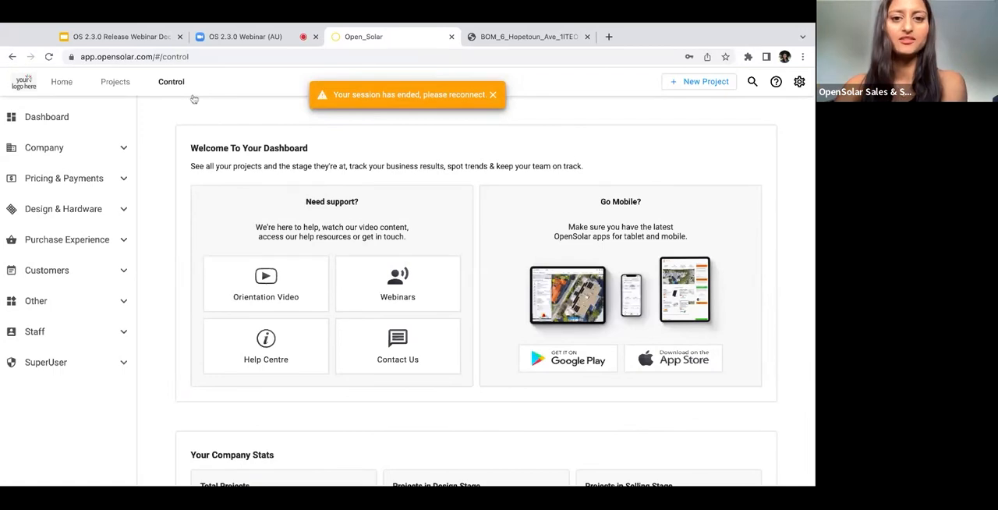
Step: Go to Purchase Experience > Checkout Experience in the Control sidebar
left_click(65, 240)
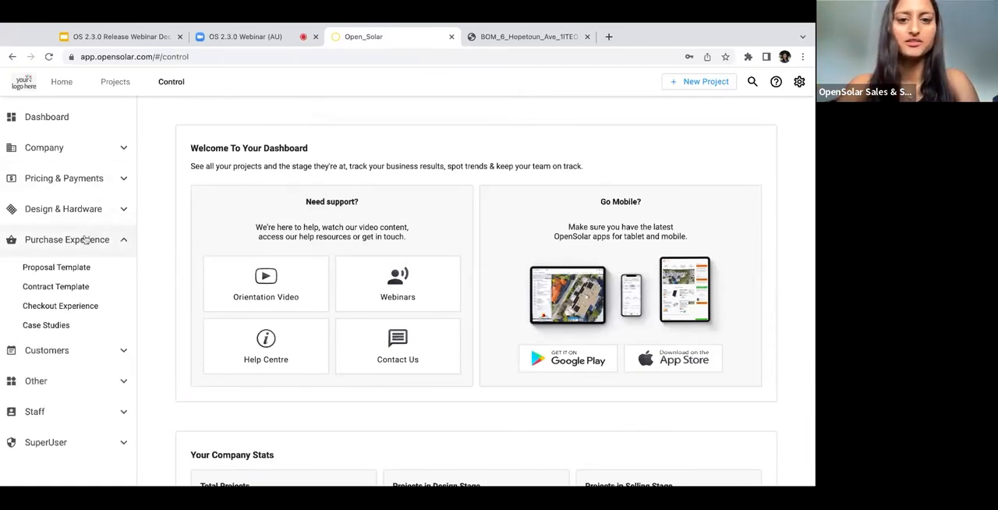
left_click(59, 305)
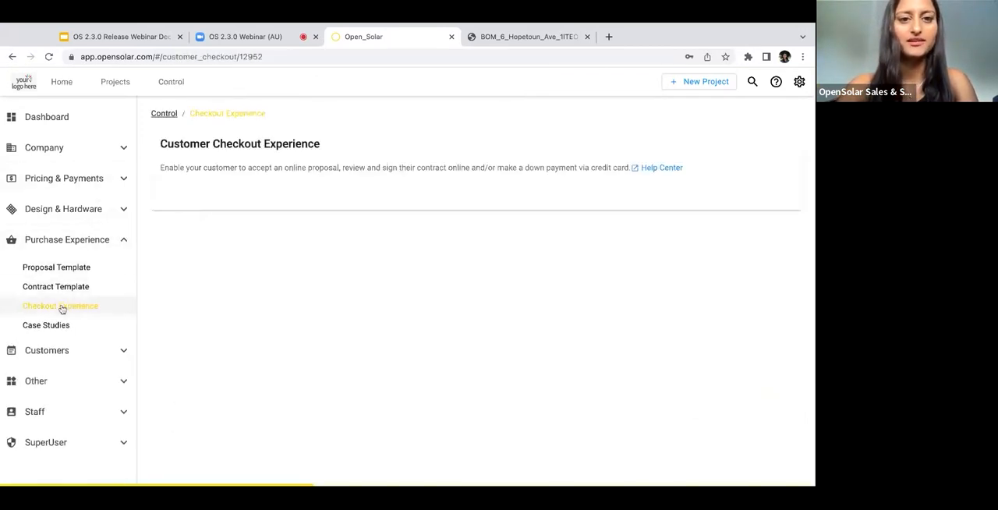
scroll("down", 3)
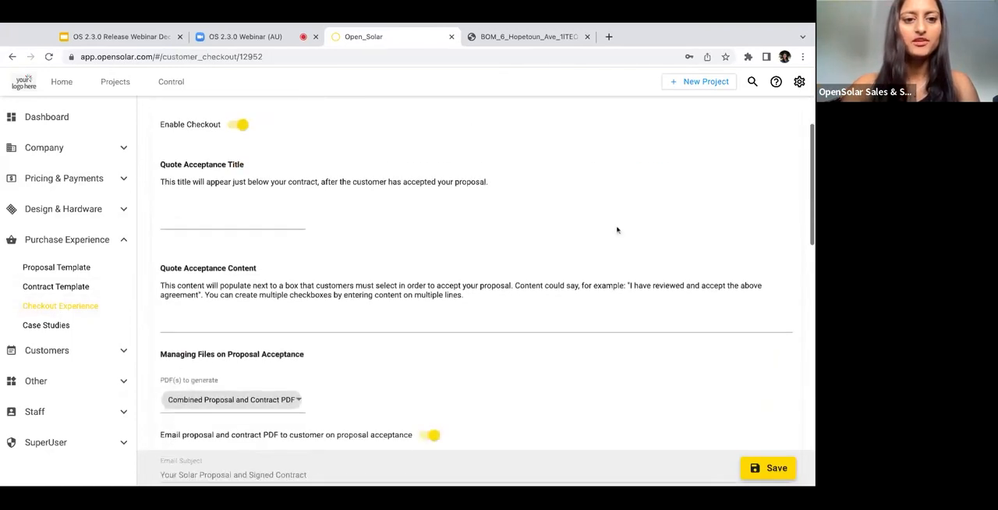
scroll("down", 3)
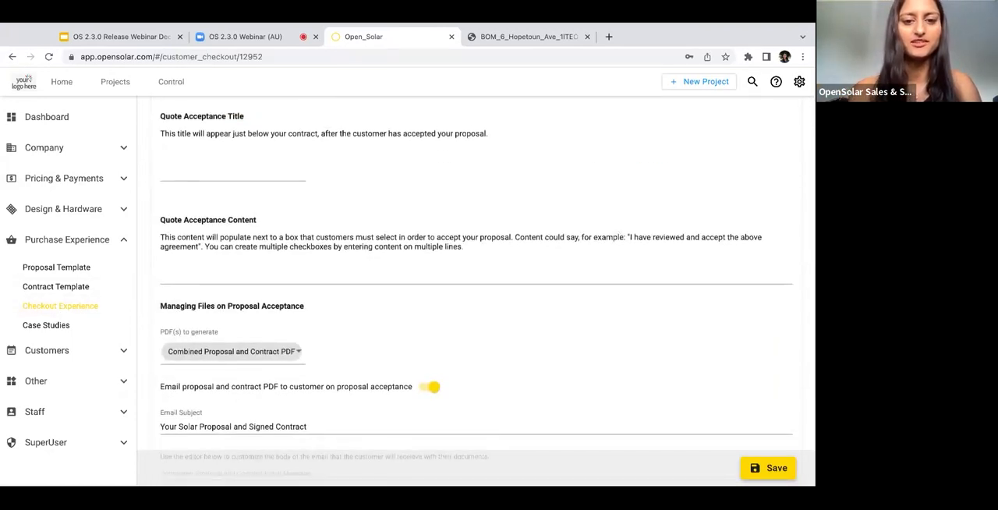
scroll("down", 3)
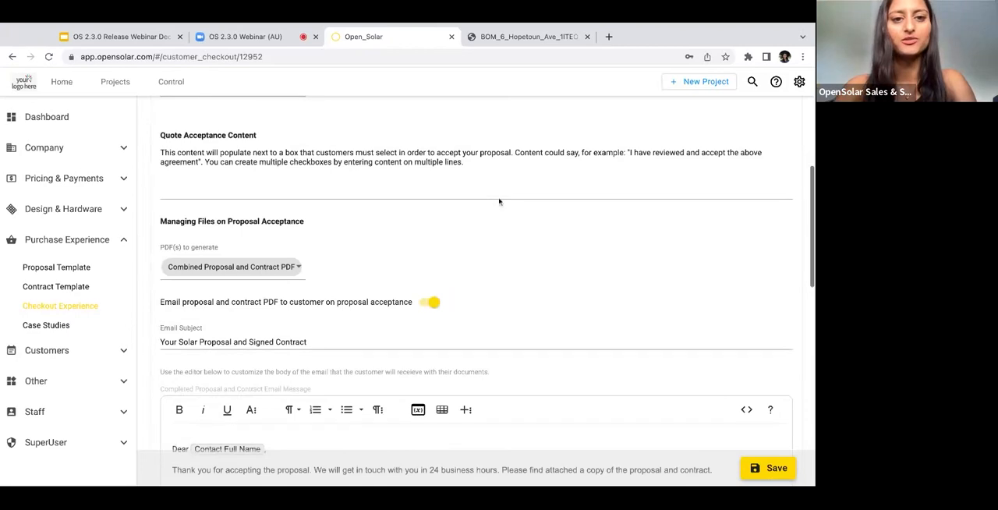
scroll("down", 3)
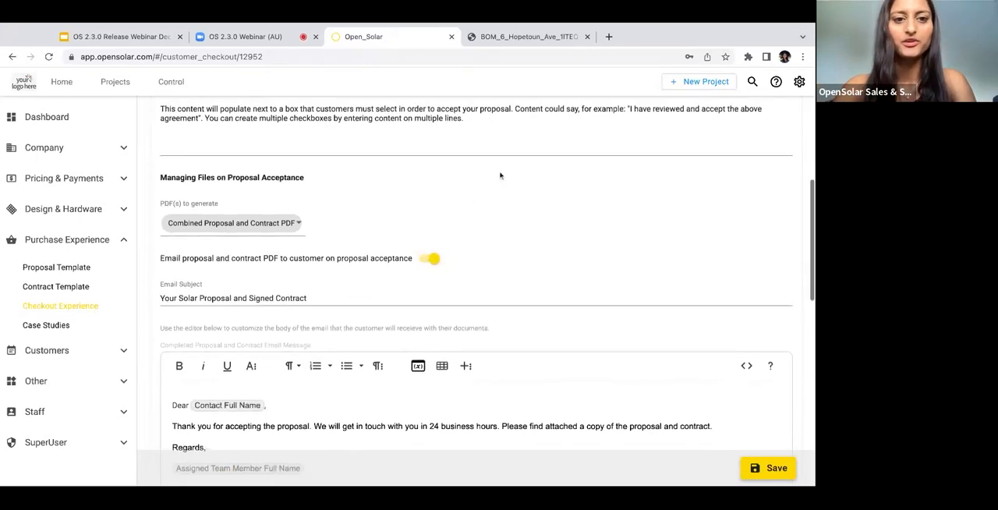
left_click(231, 223)
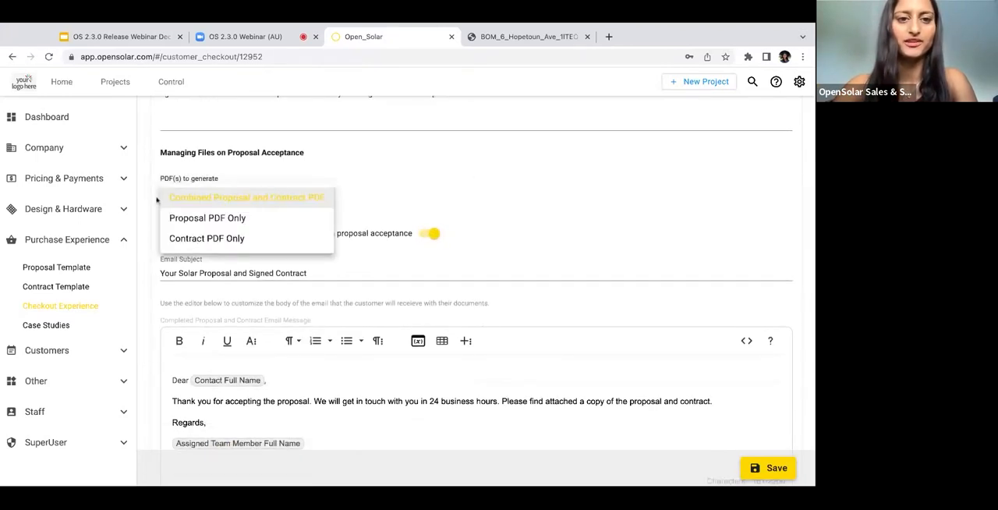
mouse_move(243, 186)
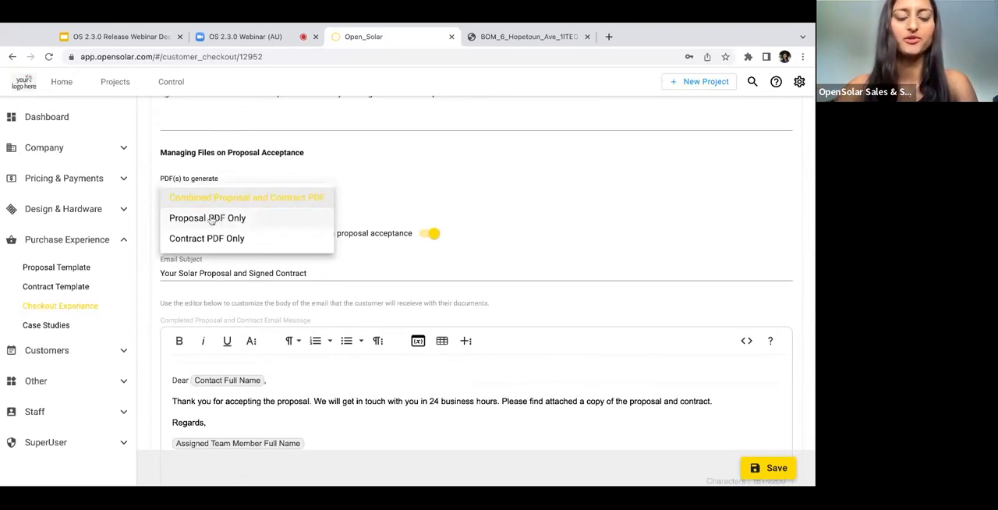
mouse_move(482, 178)
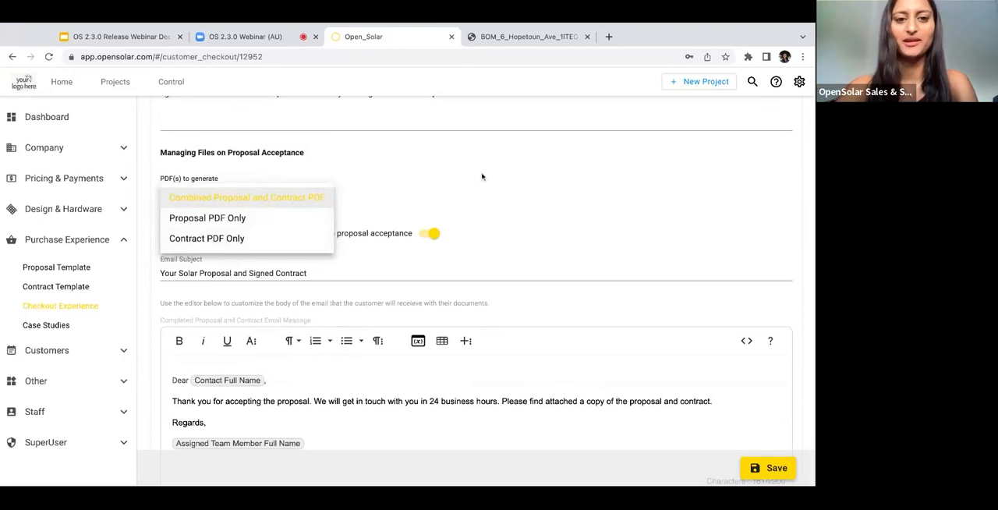
left_click(246, 197)
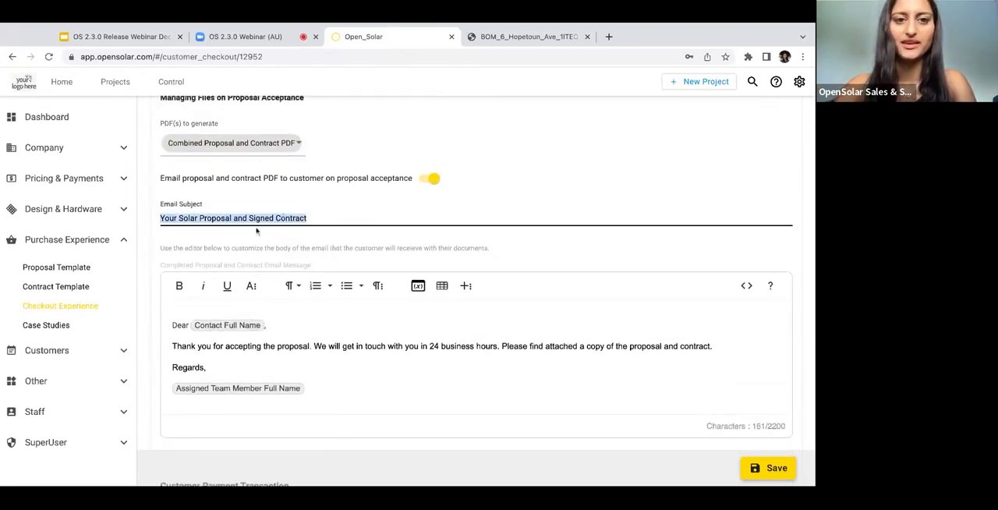
scroll("down", 3)
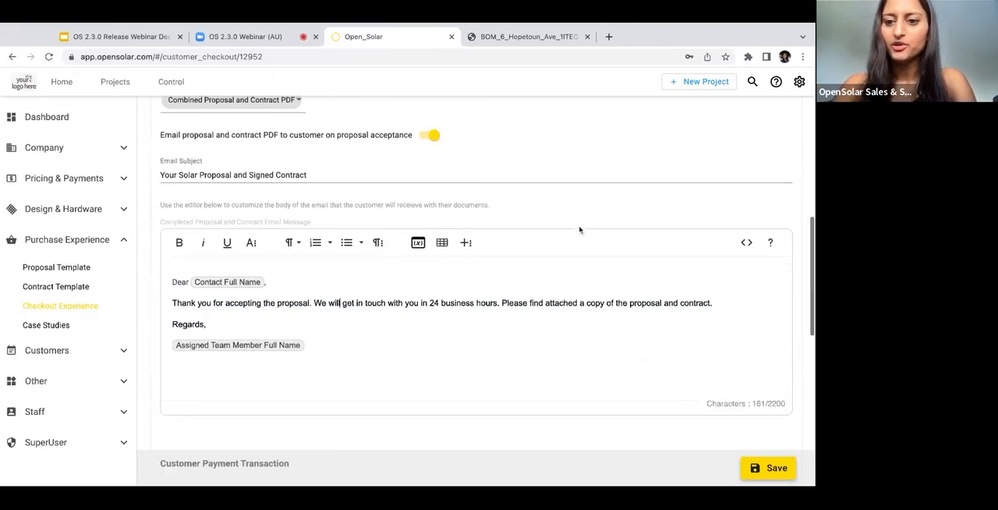
scroll("down", 3)
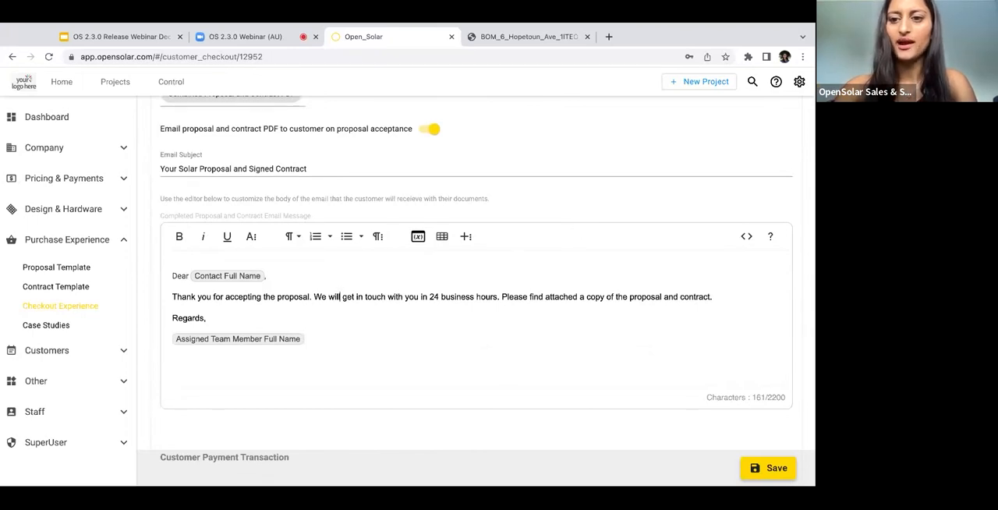
mouse_move(522, 211)
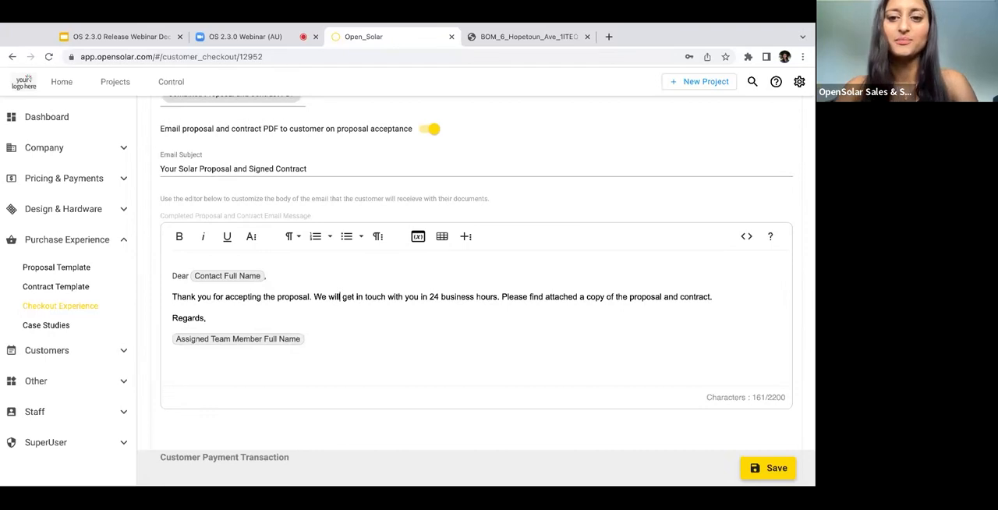
mouse_move(437, 163)
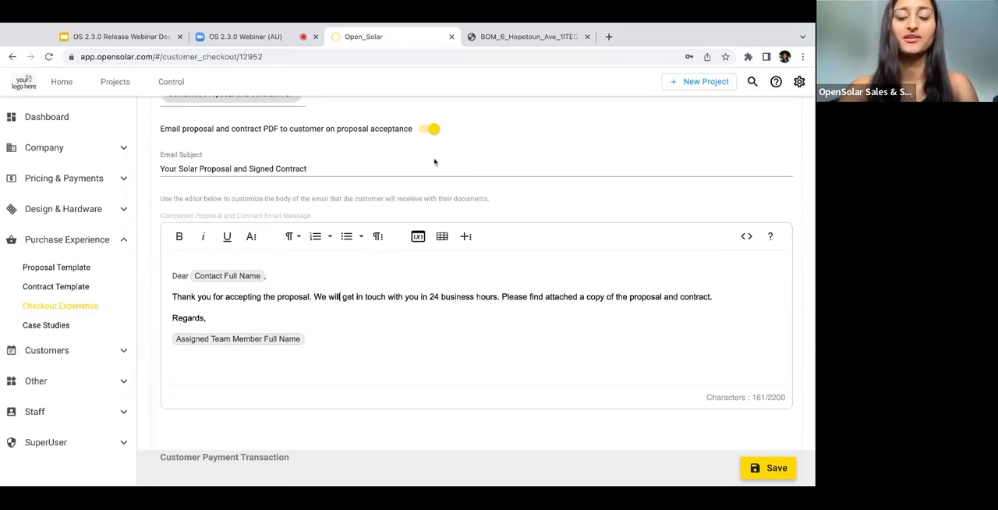
scroll("up", 3)
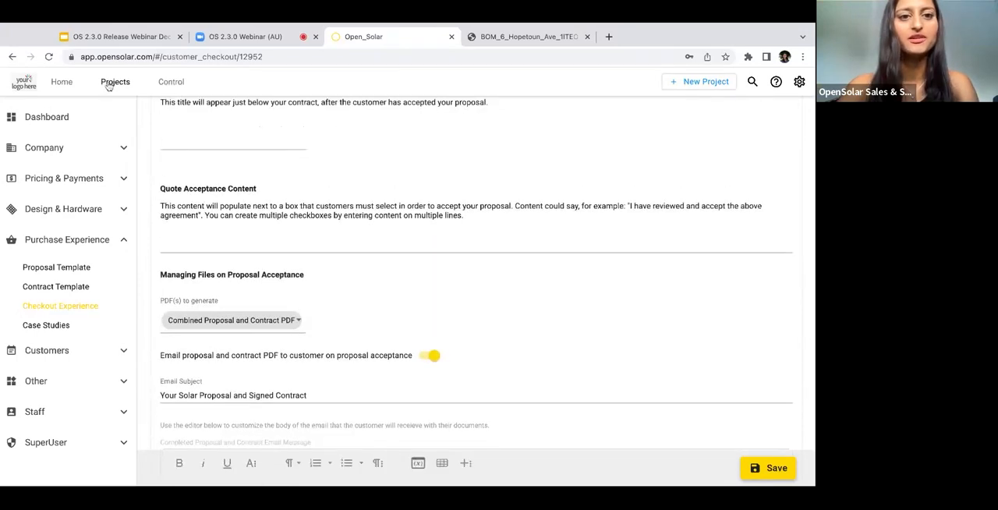
left_click(115, 81)
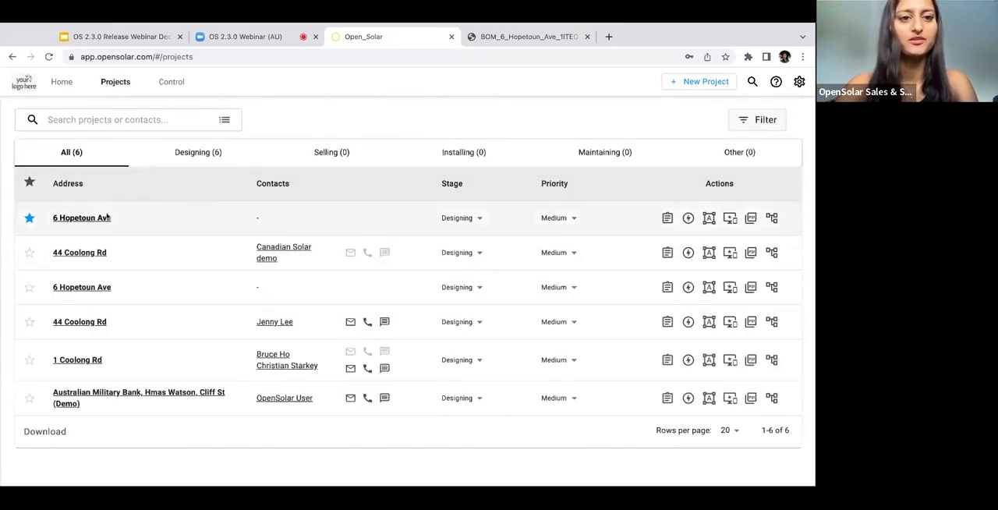
left_click(81, 218)
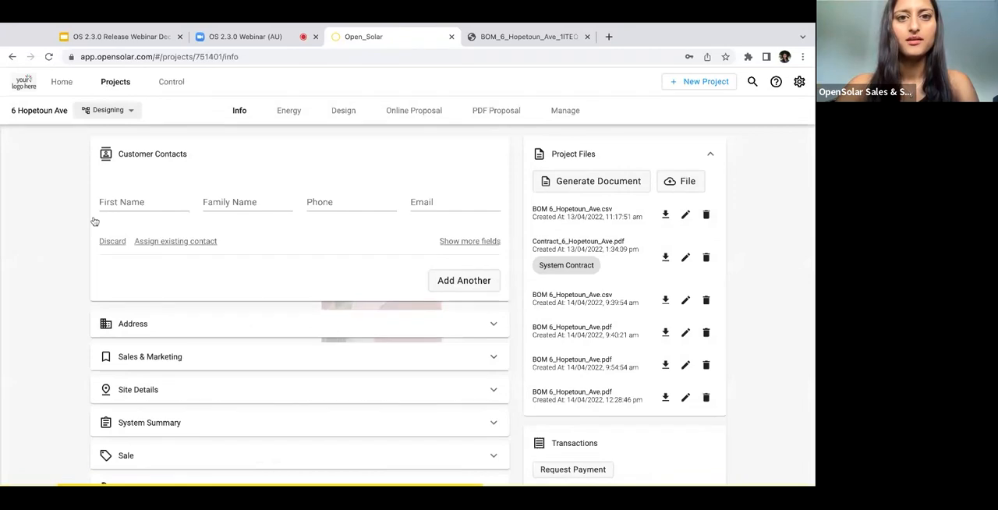
left_click(413, 110)
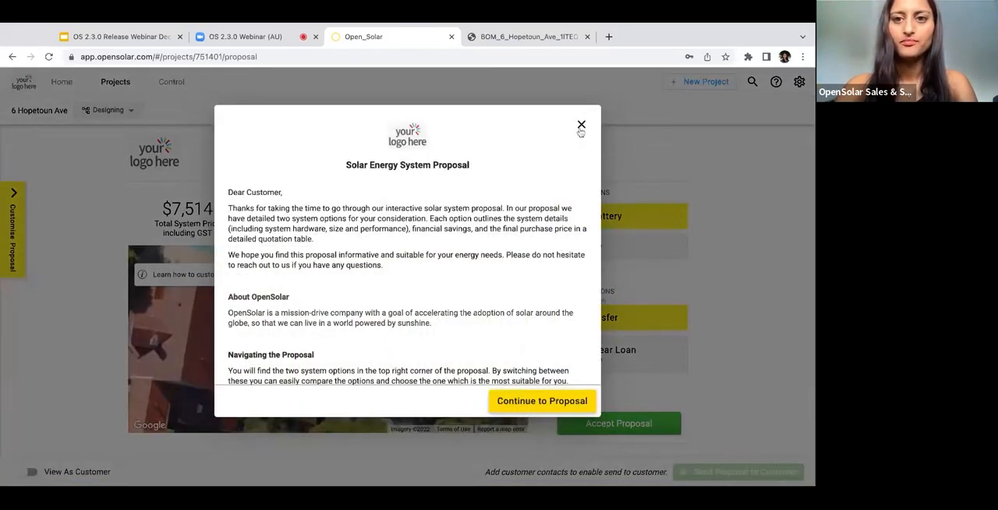
left_click(580, 125)
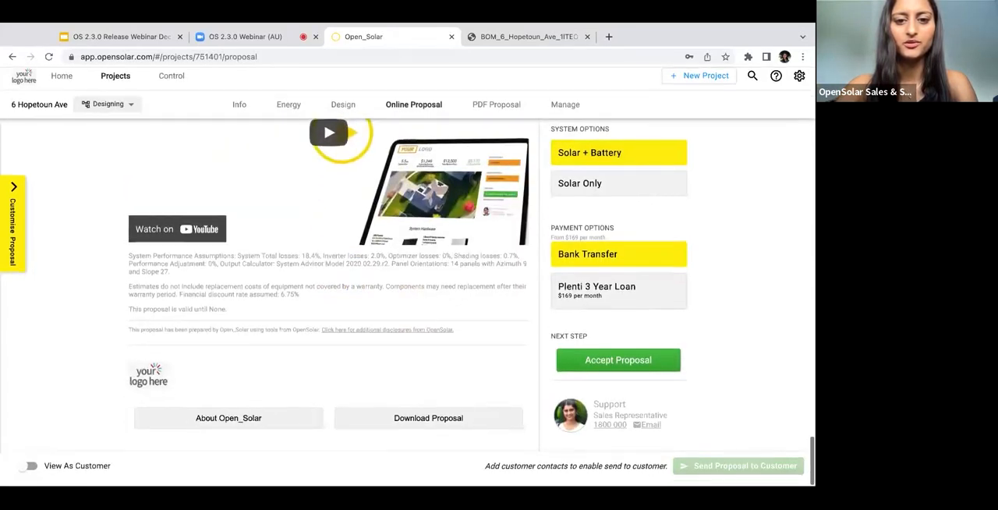
left_click(427, 418)
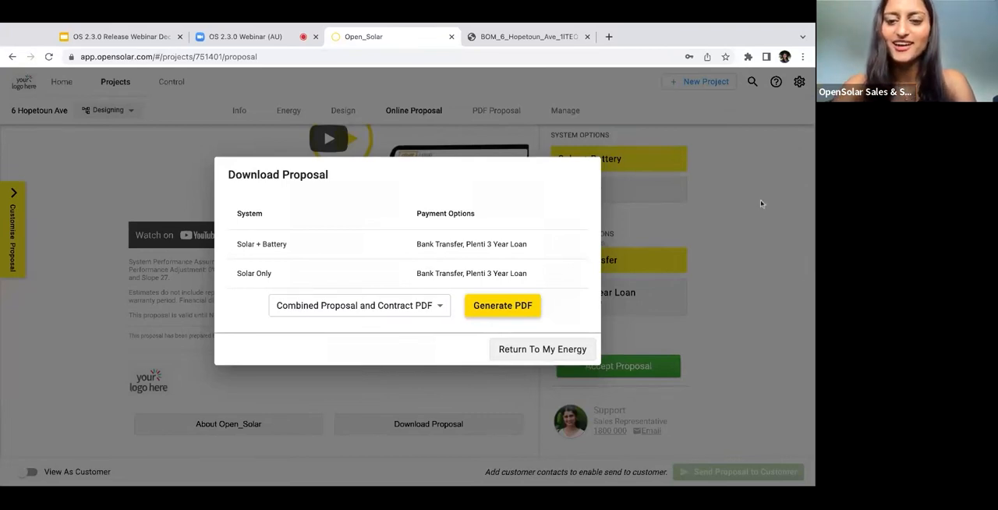
mouse_move(597, 225)
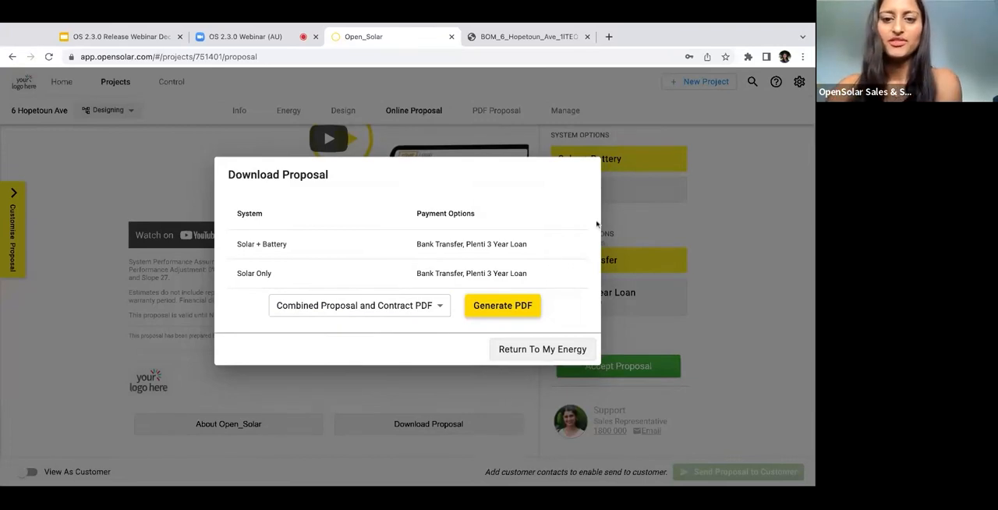
Step: Close the proposal download form and go to the Control dashboard
left_click(543, 350)
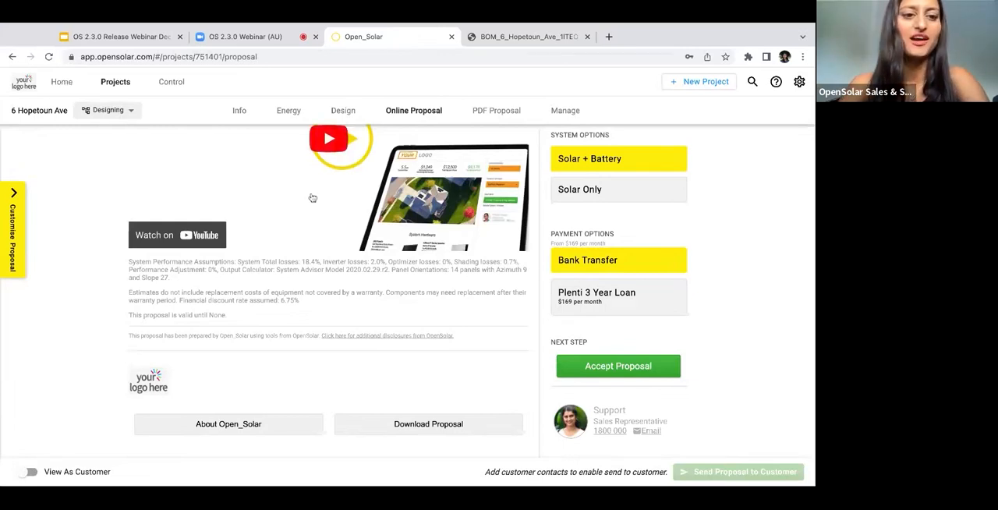
left_click(172, 82)
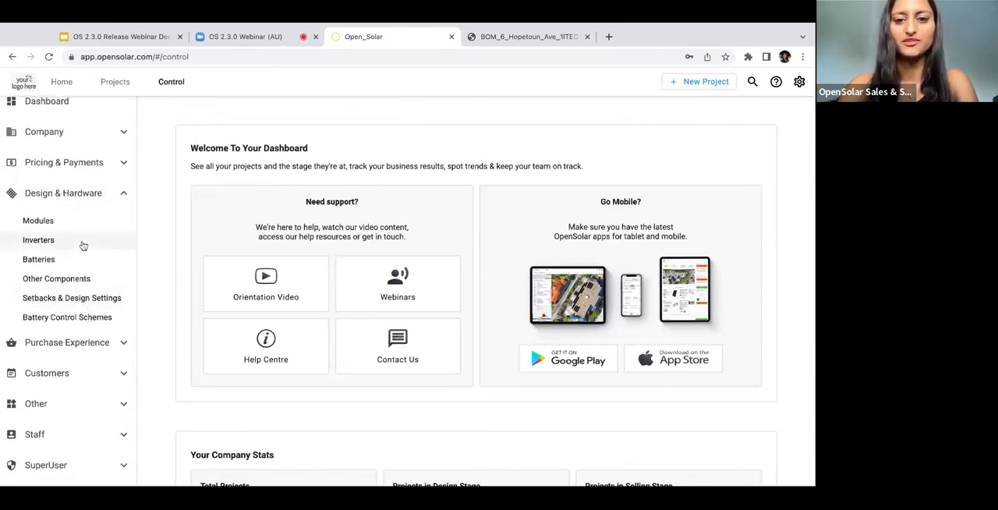
Step: Edit the CSI-SK-S22002-E inverter from Active Inverters and scroll to its pricing fields
left_click(38, 240)
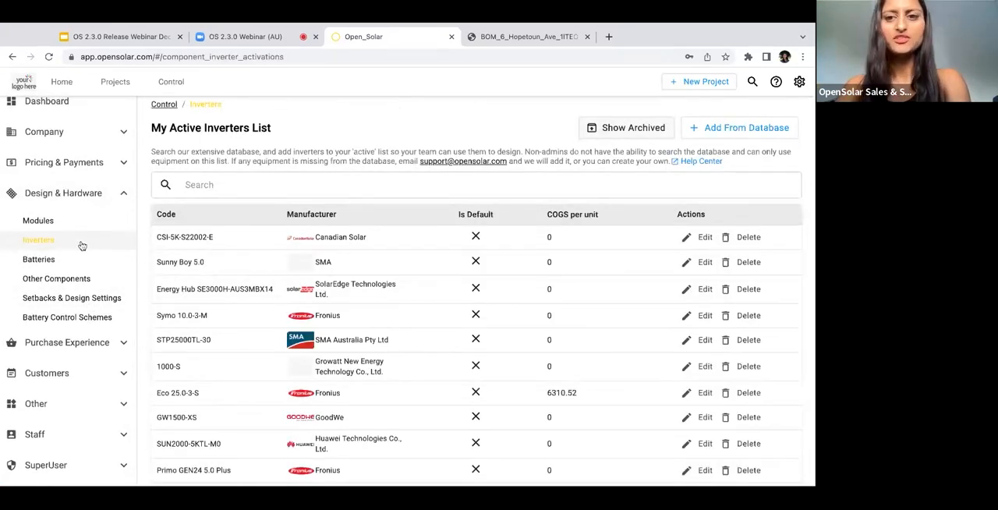
left_click(699, 237)
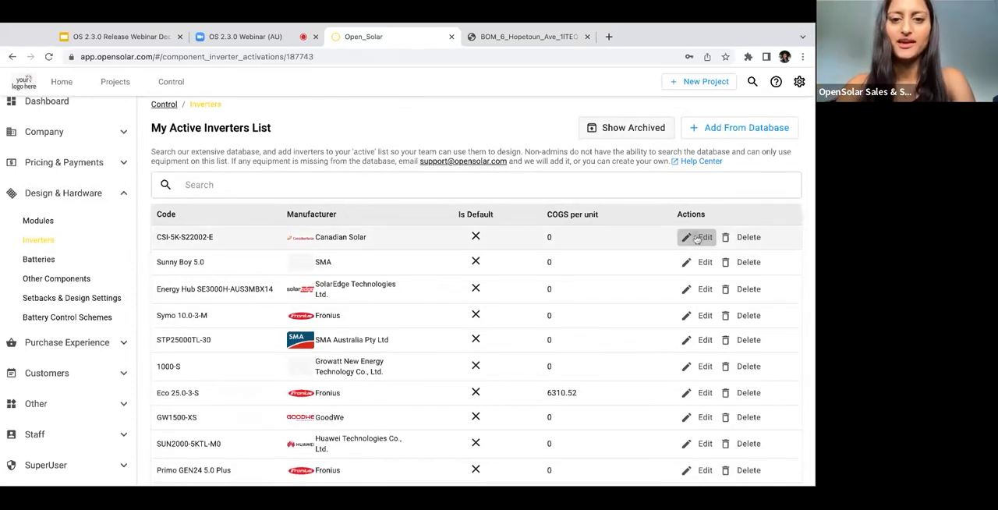
left_click(695, 238)
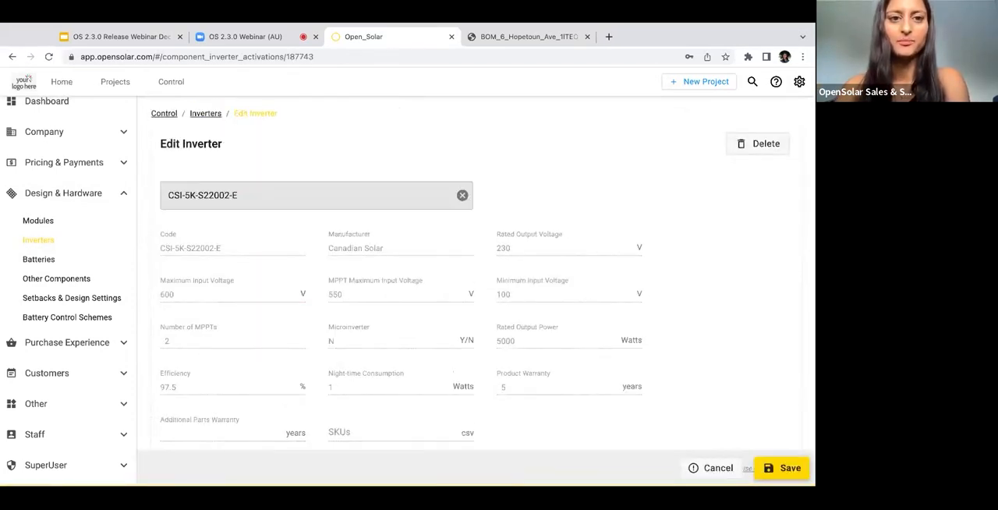
scroll("down", 3)
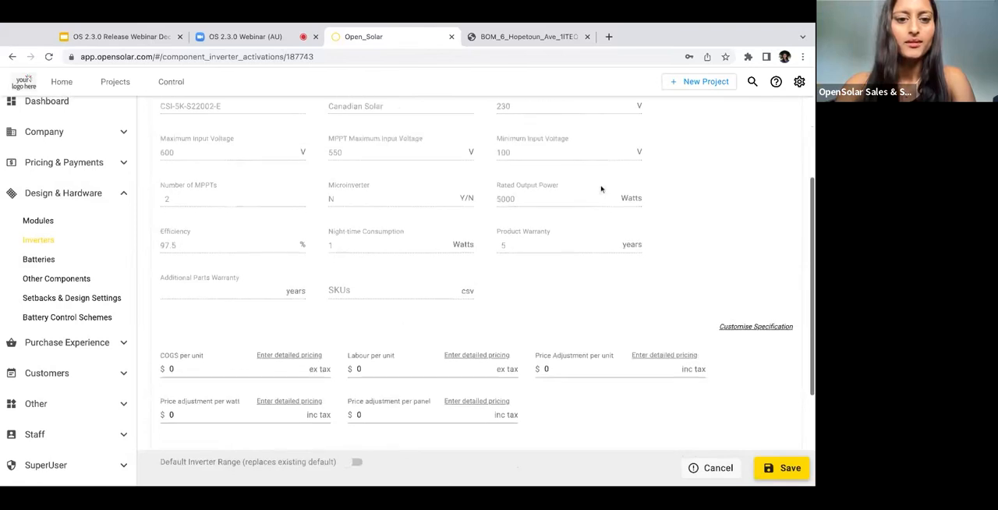
scroll("down", 3)
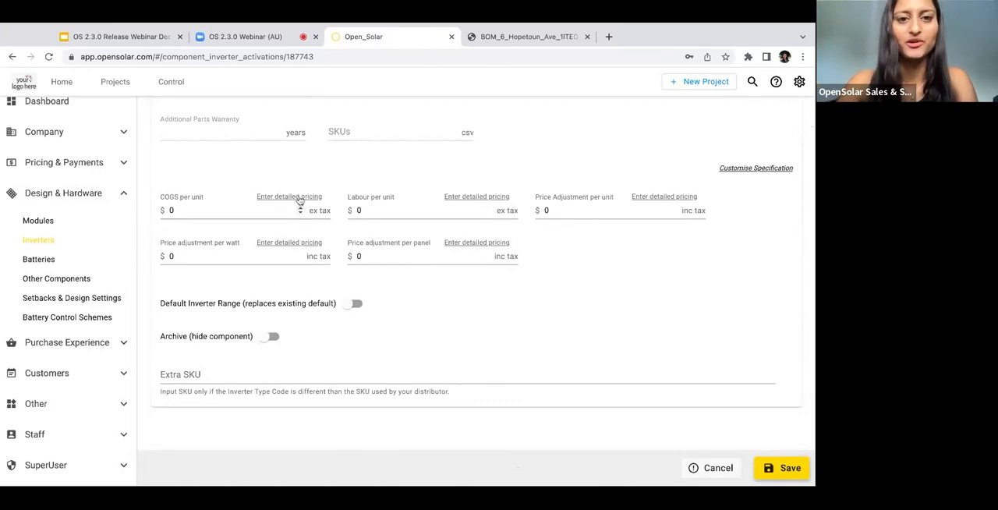
Step: Switch COGS per unit to detailed pricing with tiers defined by System Size (kW)
left_click(290, 196)
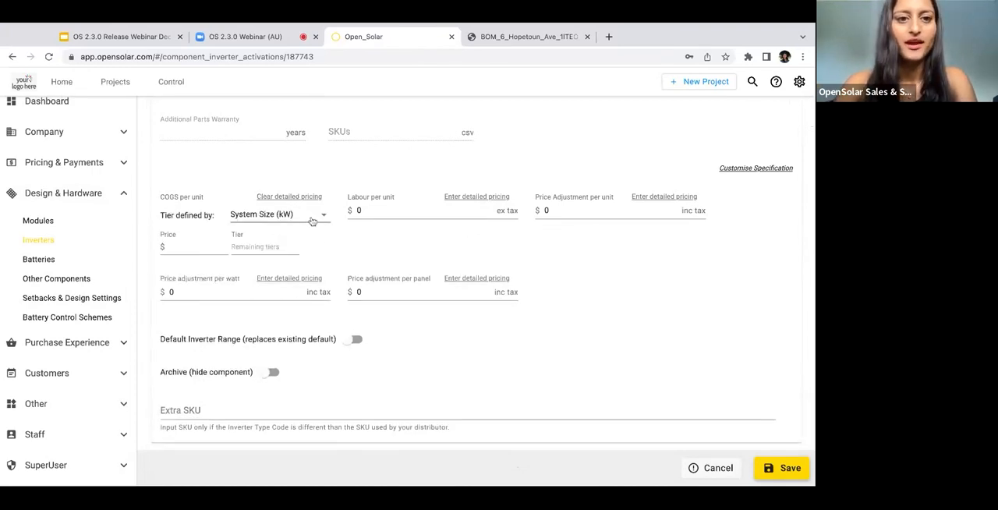
scroll("up", 3)
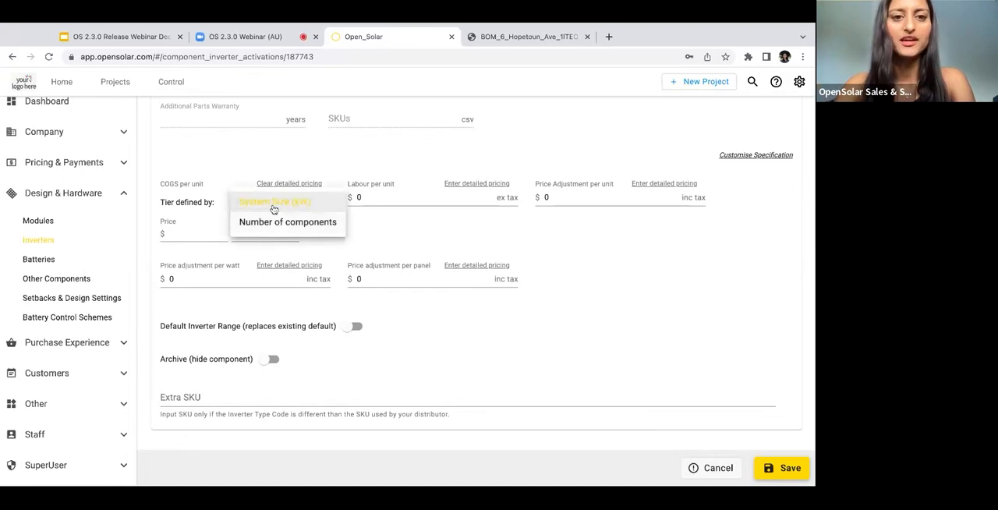
left_click(274, 201)
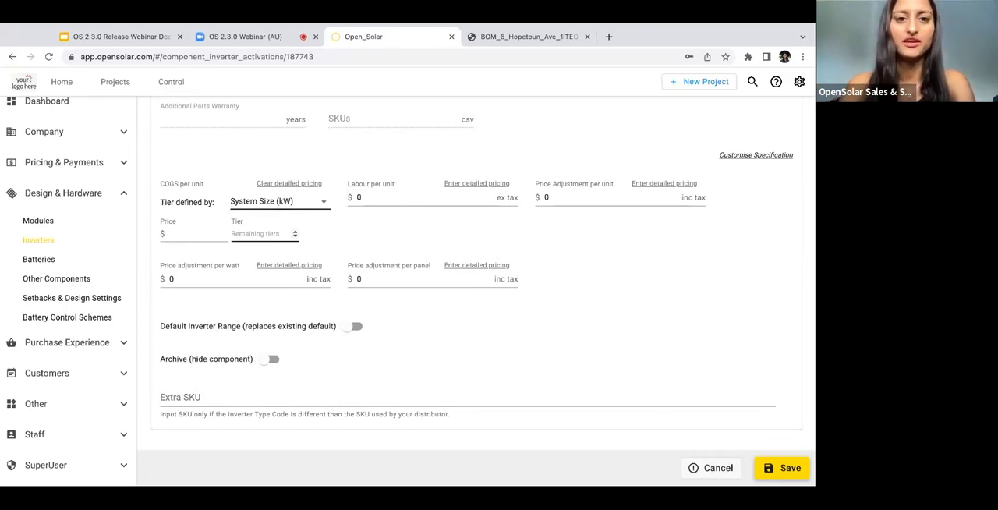
Step: Enter the first COGS tier as price 200 up to 5 kW
left_click(193, 234)
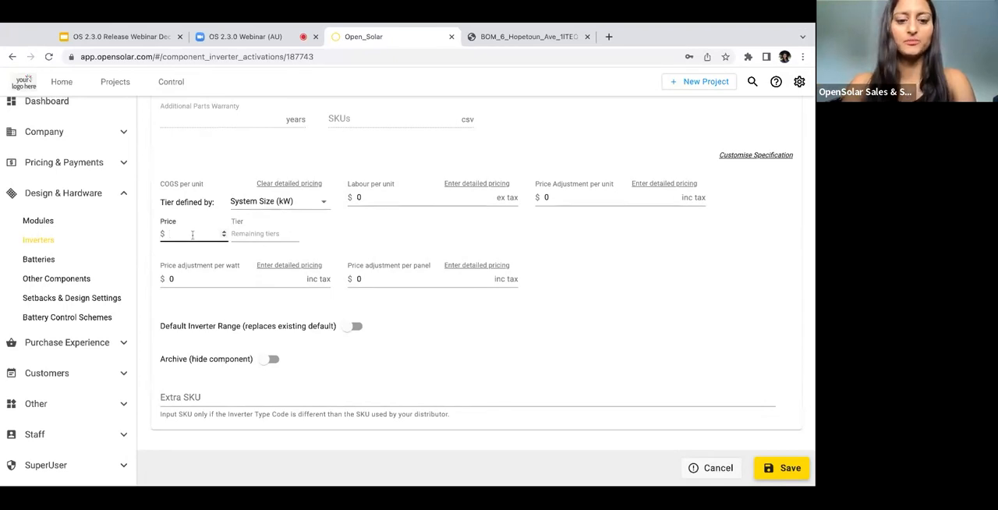
type("200")
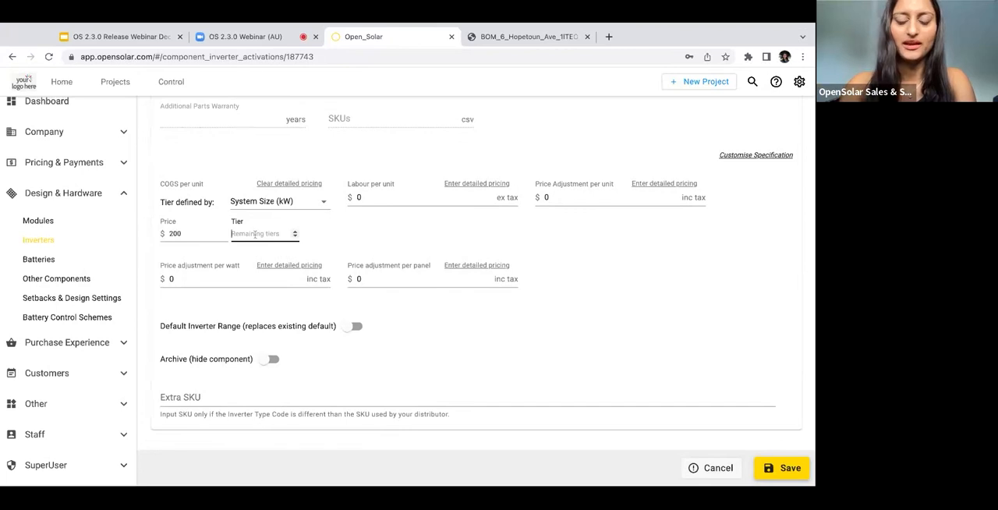
type("5")
type("10")
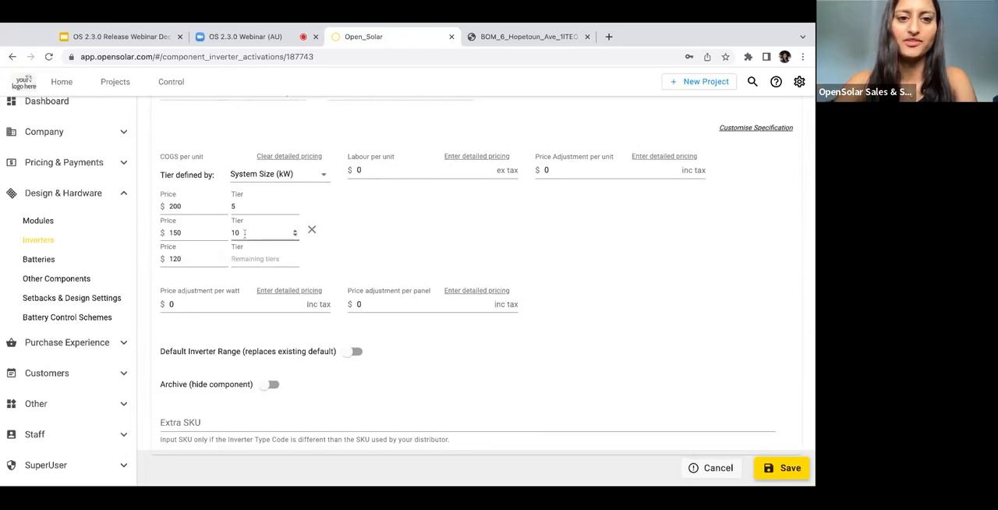
mouse_move(342, 230)
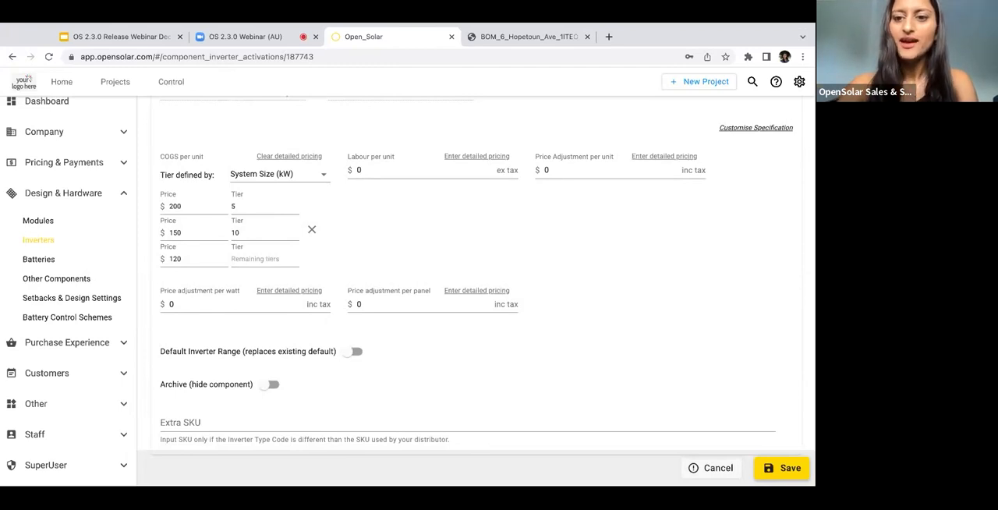
mouse_move(533, 231)
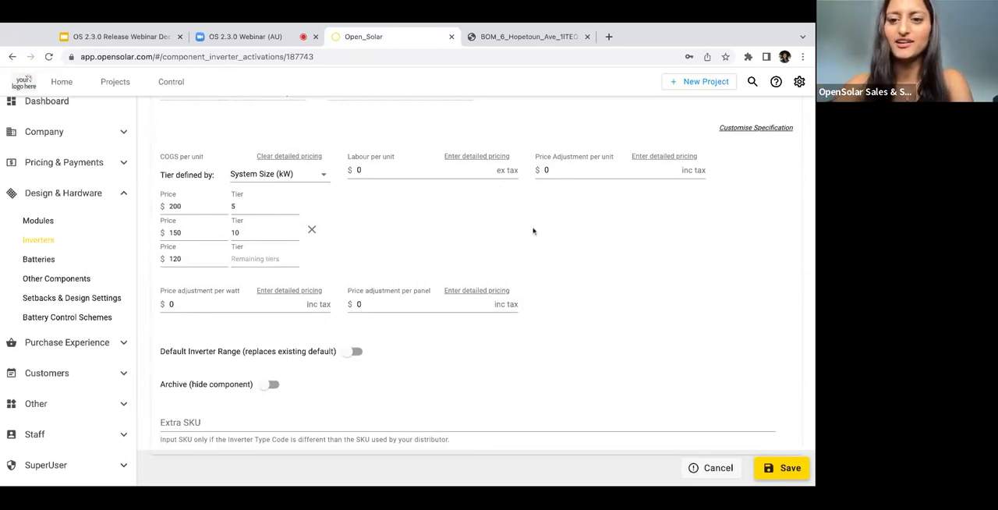
mouse_move(622, 471)
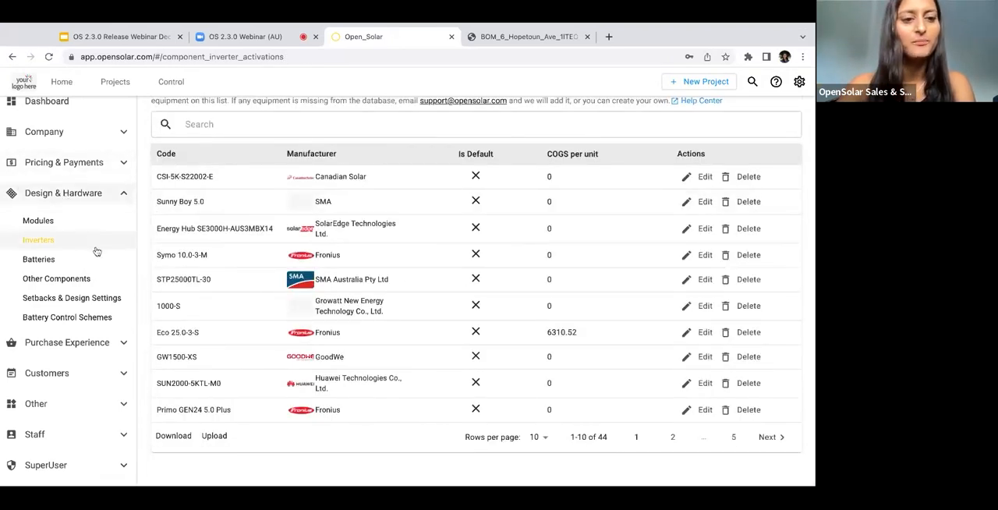
Step: Enable 'Automatically set years to simulate' in the Default Project Preset's Simulation Settings
left_click(71, 296)
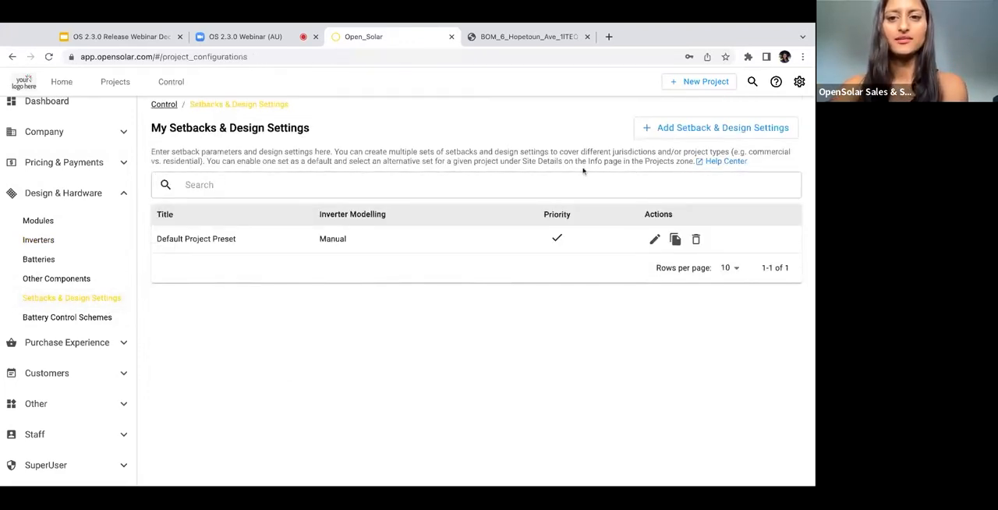
left_click(655, 239)
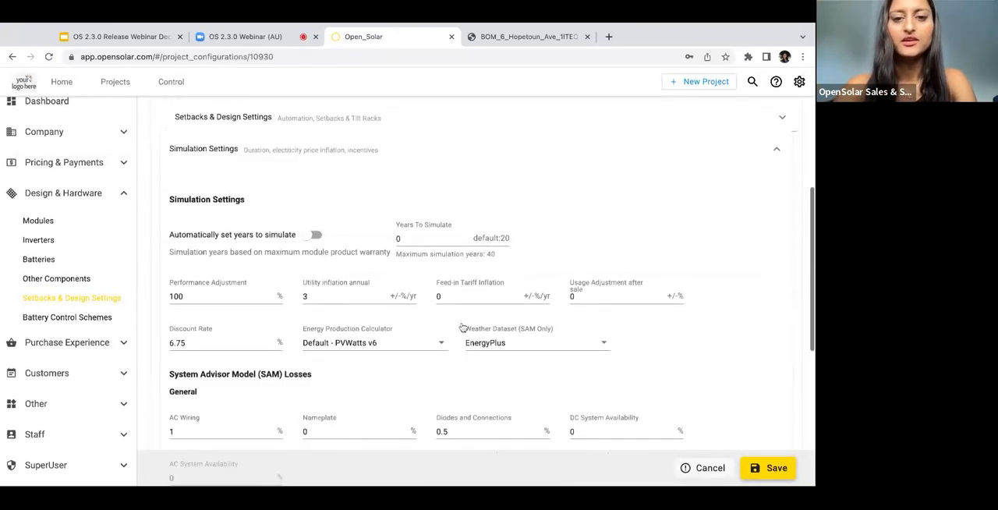
left_click(312, 234)
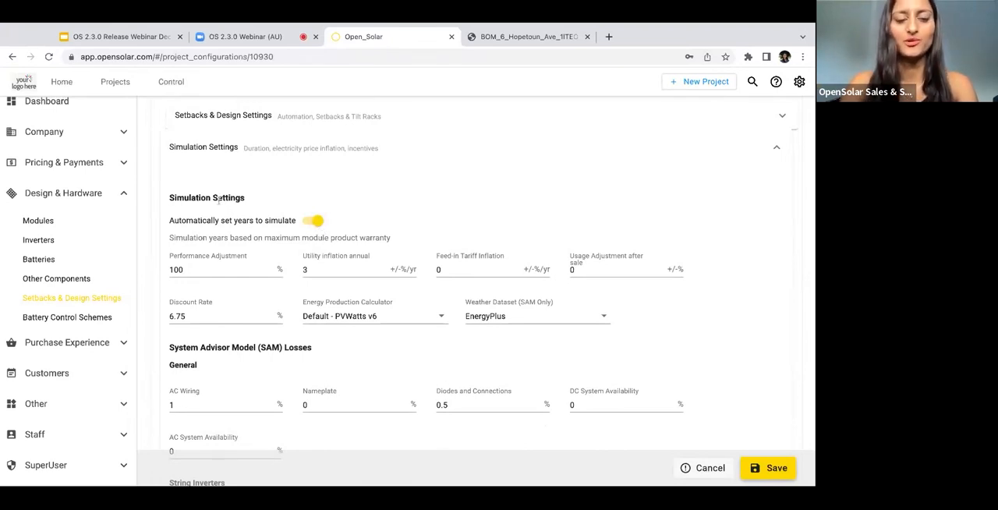
scroll("down", 3)
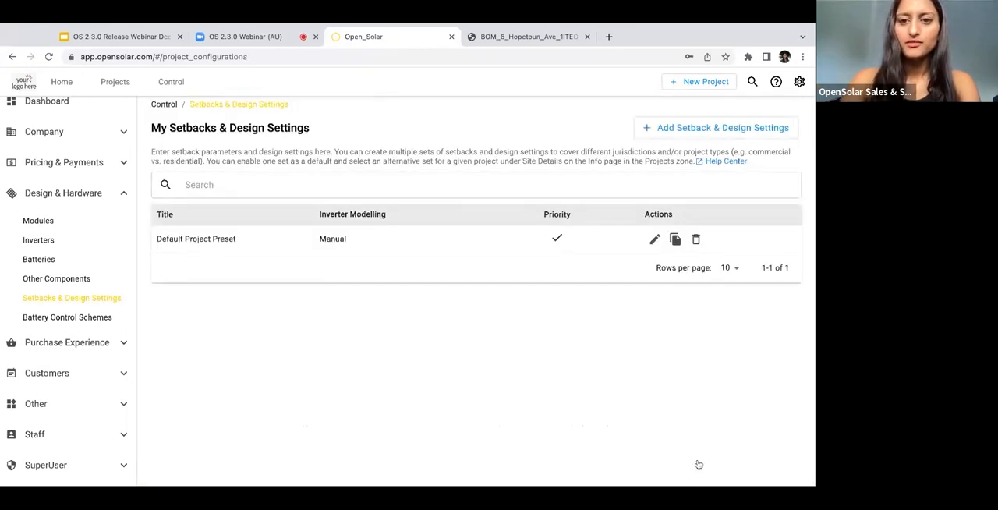
mouse_move(624, 340)
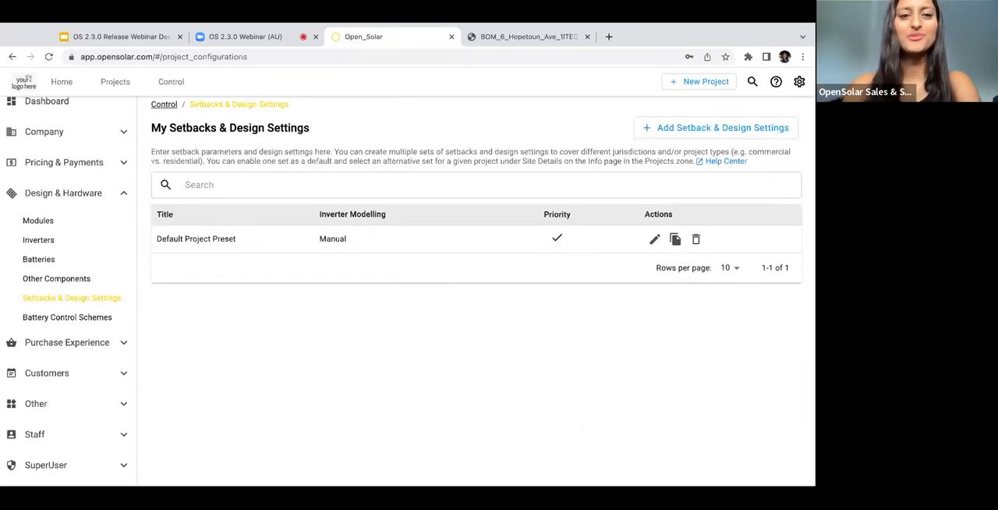
left_click(433, 184)
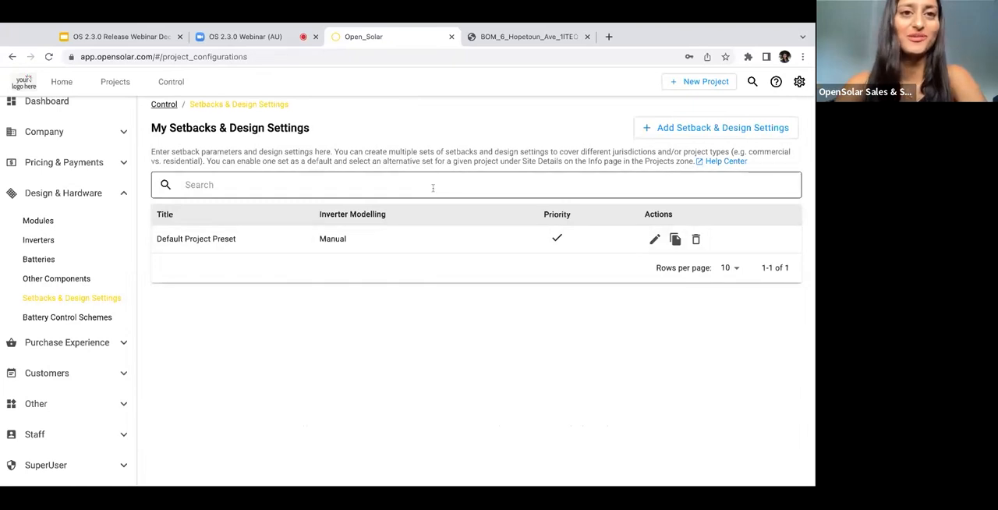